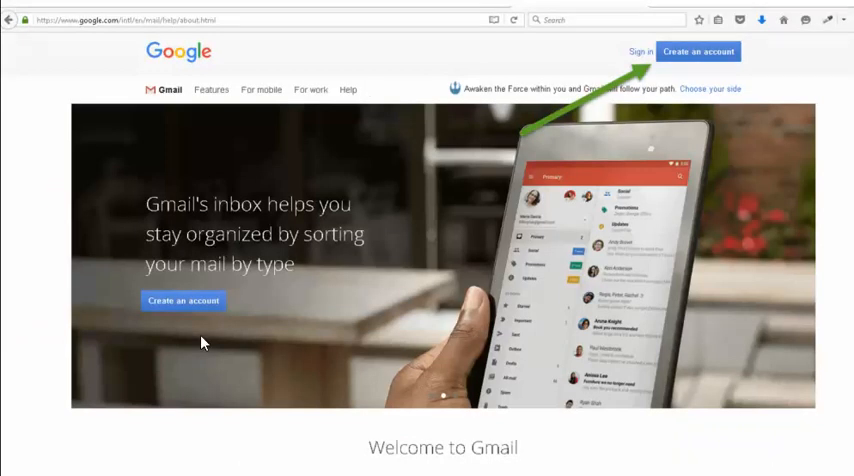
pyautogui.moveTo(100, 20)
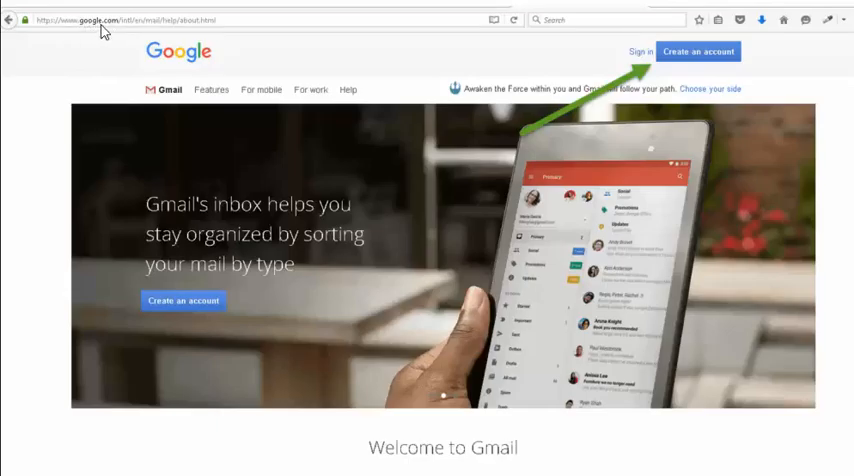
pyautogui.moveTo(508, 136)
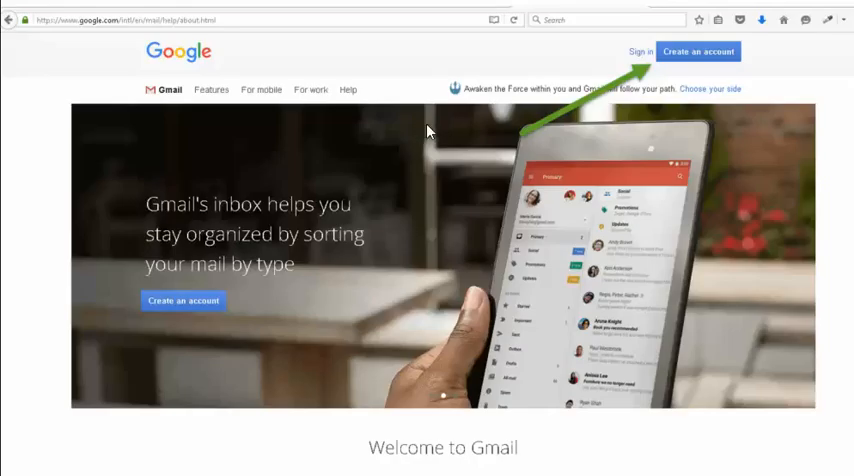
pyautogui.moveTo(546, 78)
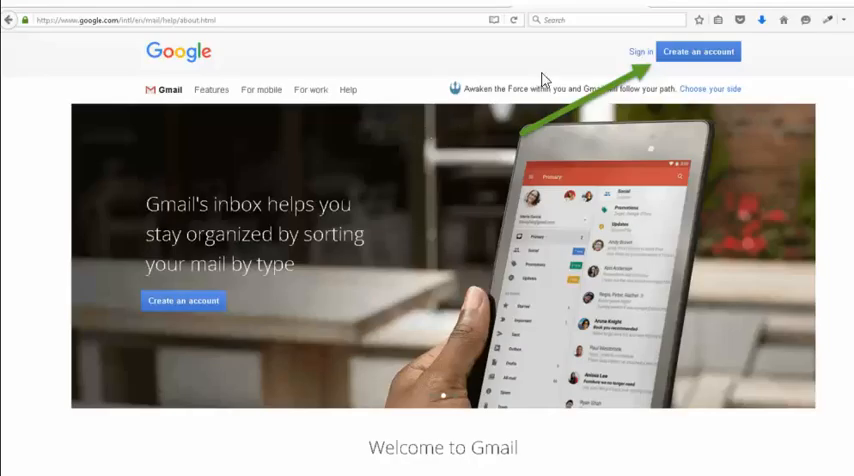
pyautogui.moveTo(628, 112)
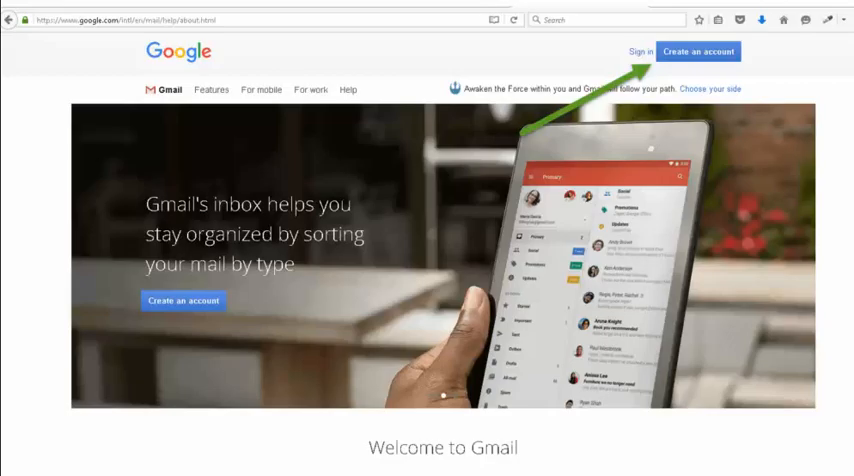
# - Start creating a new Google account from the Gmail welcome page
pyautogui.click(698, 52)
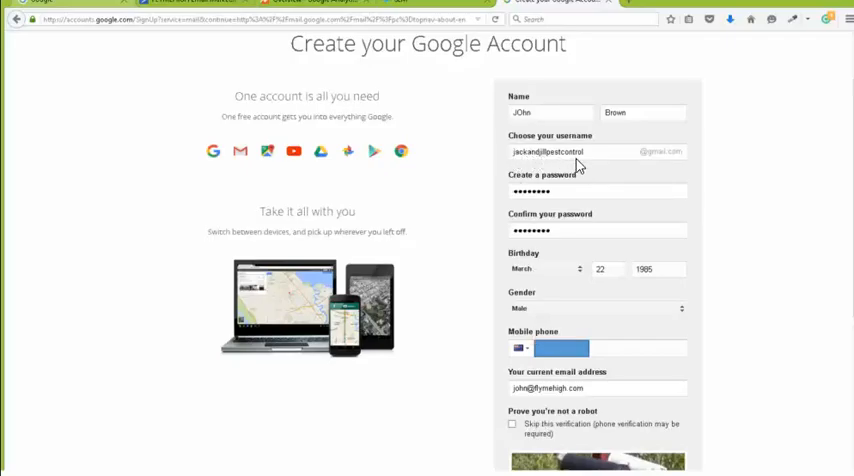
pyautogui.moveTo(552, 164)
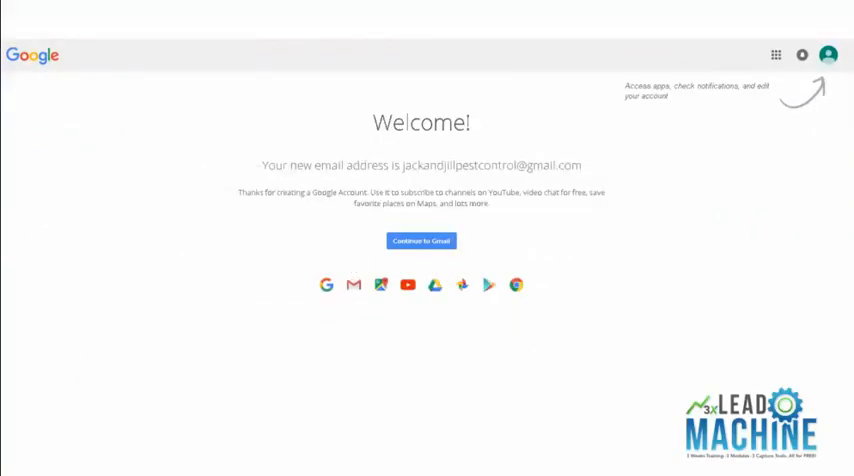
# - Continue to the new account's inbox showing three Gmail Team welcome messages
pyautogui.click(420, 240)
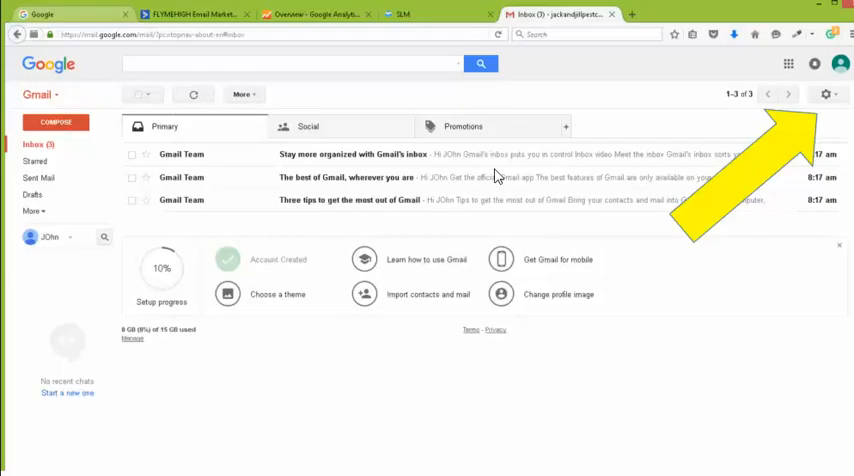
pyautogui.moveTo(556, 300)
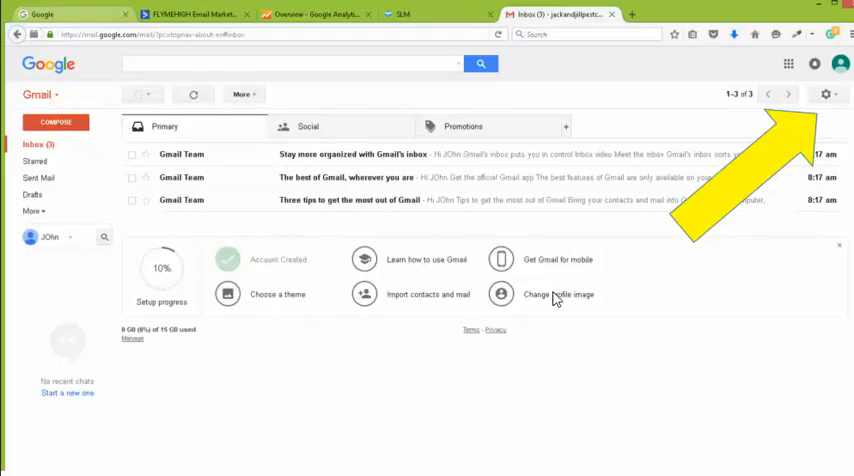
pyautogui.moveTo(388, 224)
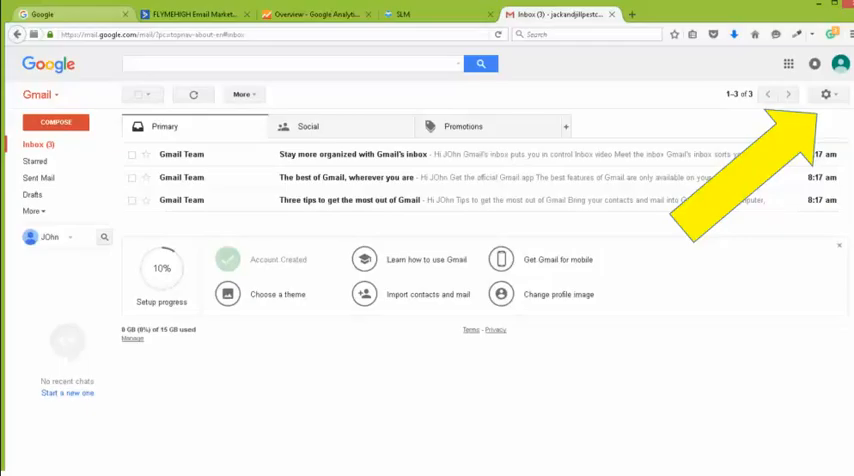
# - Reach the Forwarding and POP/IMAP settings from the gear menu
pyautogui.click(828, 94)
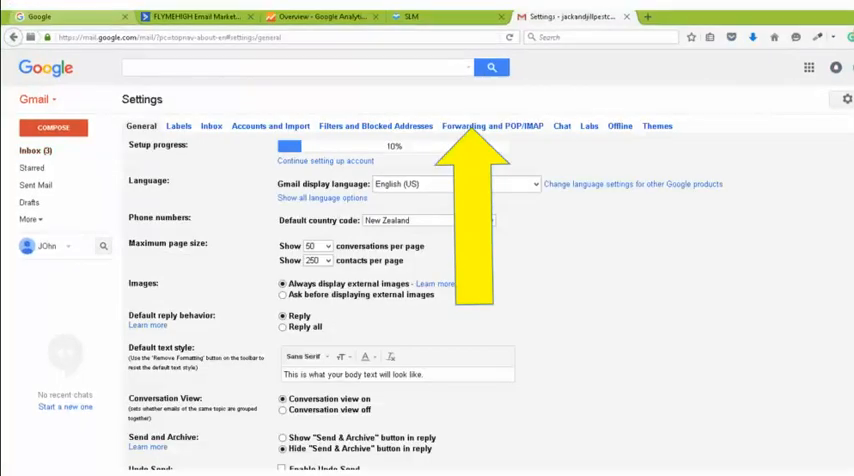
pyautogui.moveTo(500, 136)
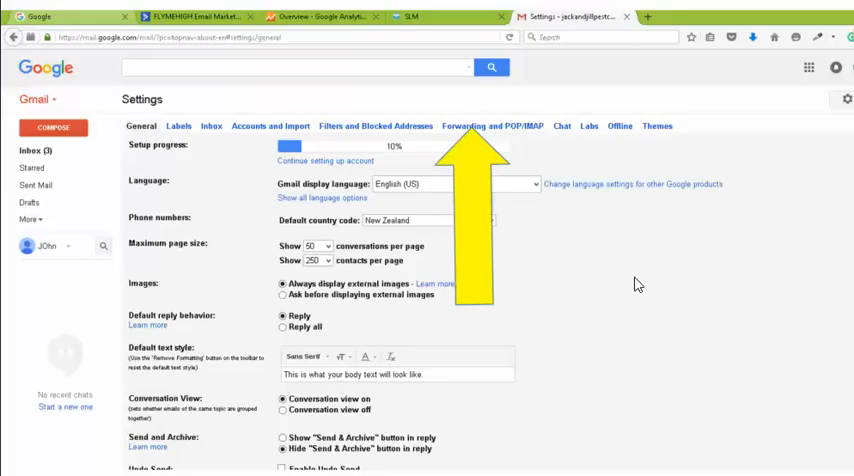
pyautogui.moveTo(636, 286)
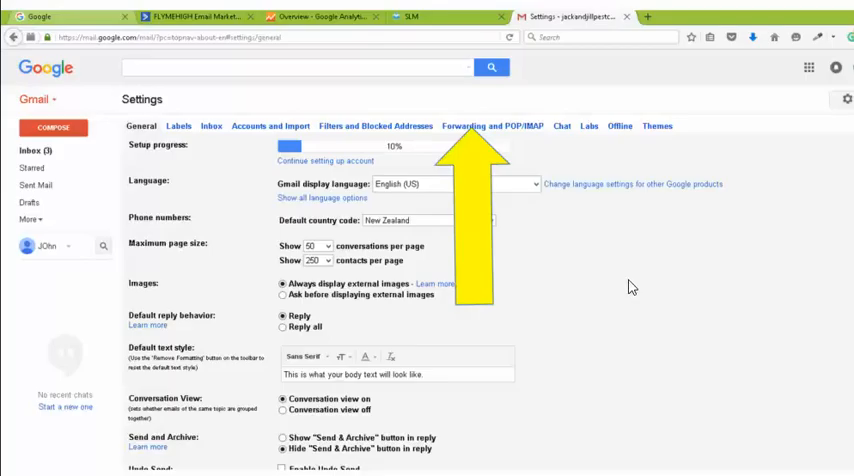
pyautogui.moveTo(612, 280)
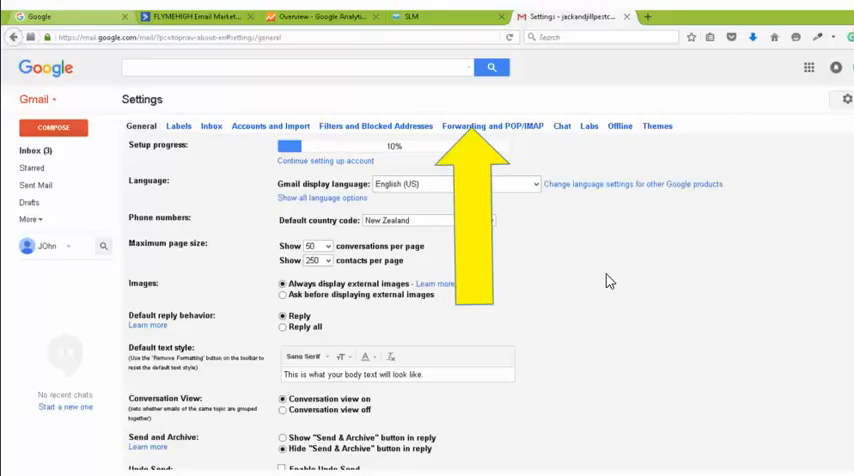
pyautogui.moveTo(542, 350)
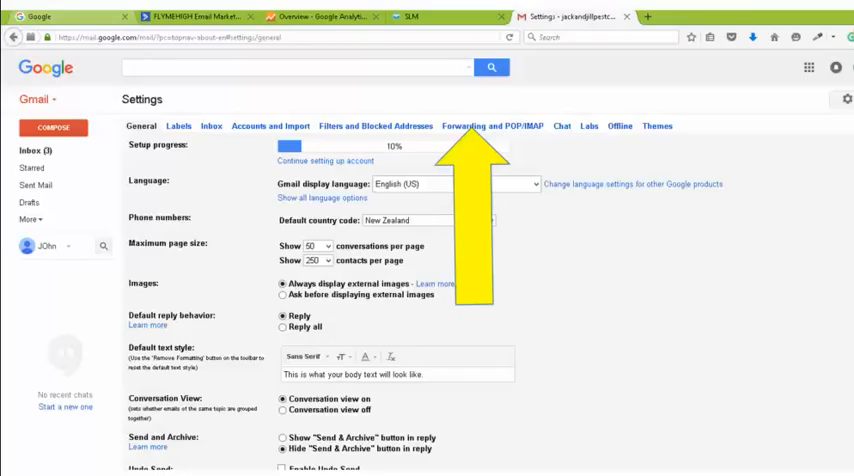
pyautogui.click(492, 124)
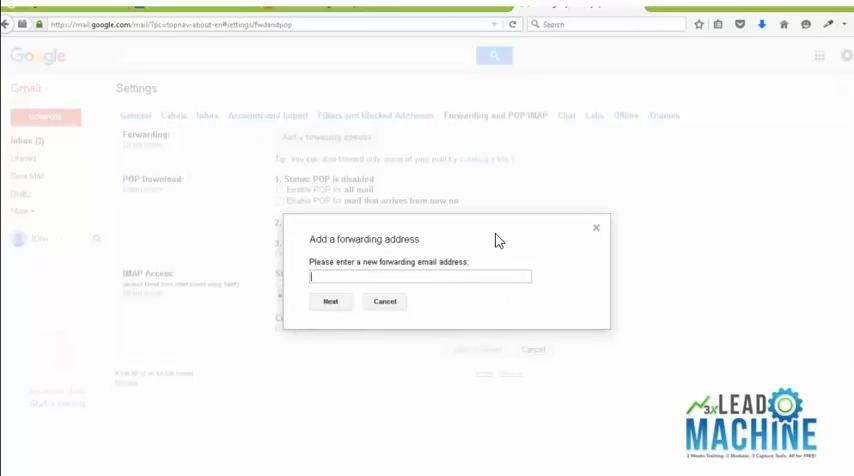
pyautogui.moveTo(408, 302)
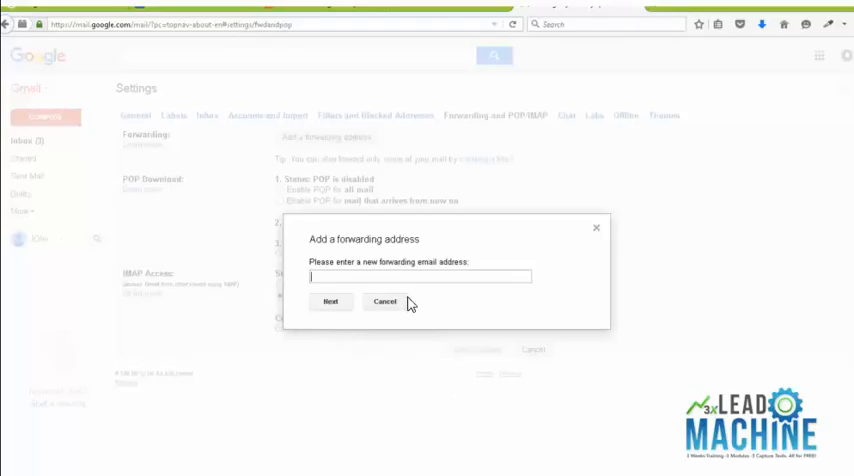
# - Add an existing email address as a forwarding address, keeping Gmail's copy in the inbox
pyautogui.click(332, 300)
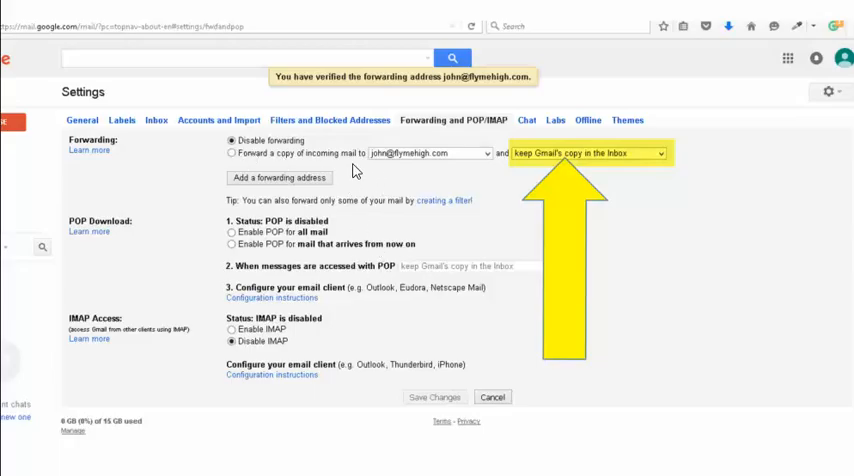
pyautogui.moveTo(356, 170)
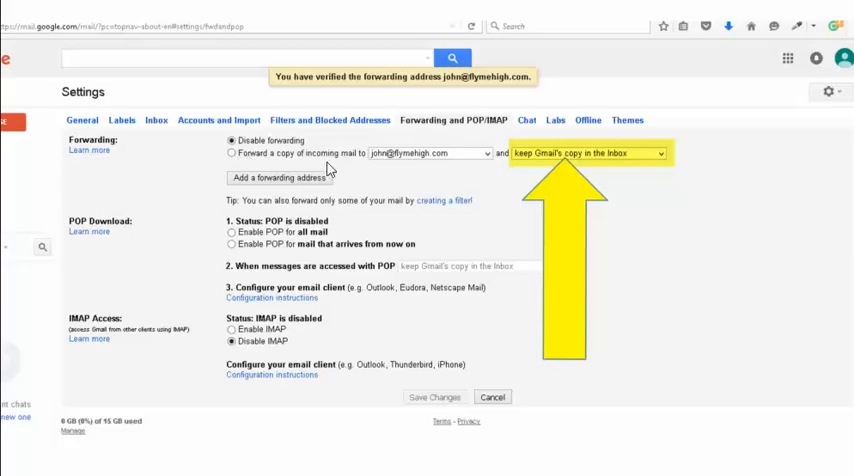
pyautogui.moveTo(530, 170)
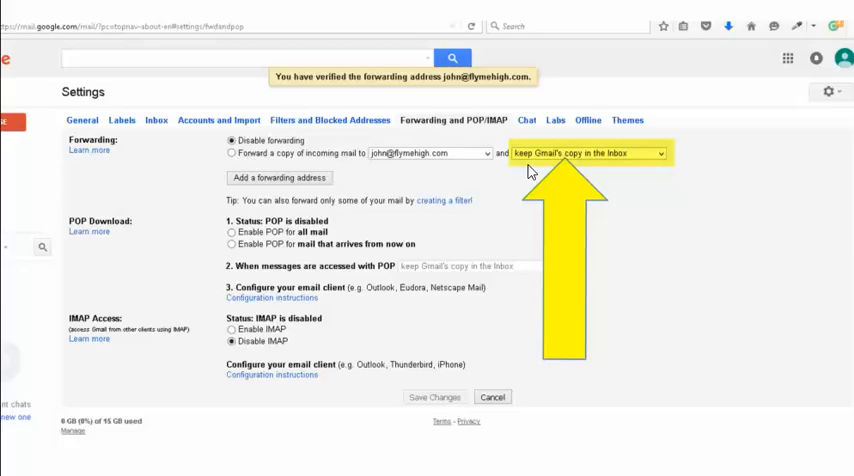
pyautogui.moveTo(548, 164)
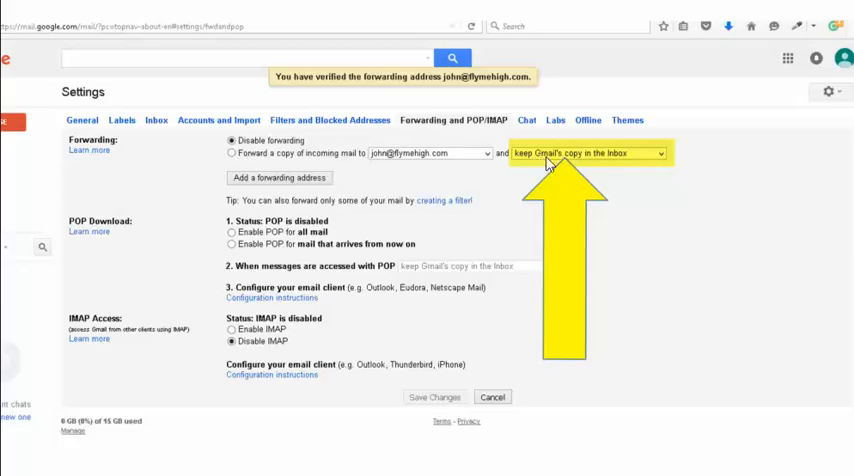
pyautogui.moveTo(612, 164)
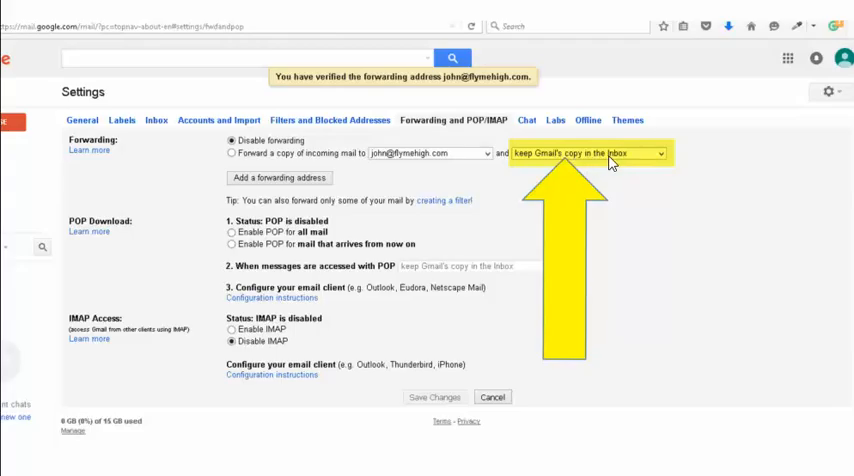
pyautogui.moveTo(228, 288)
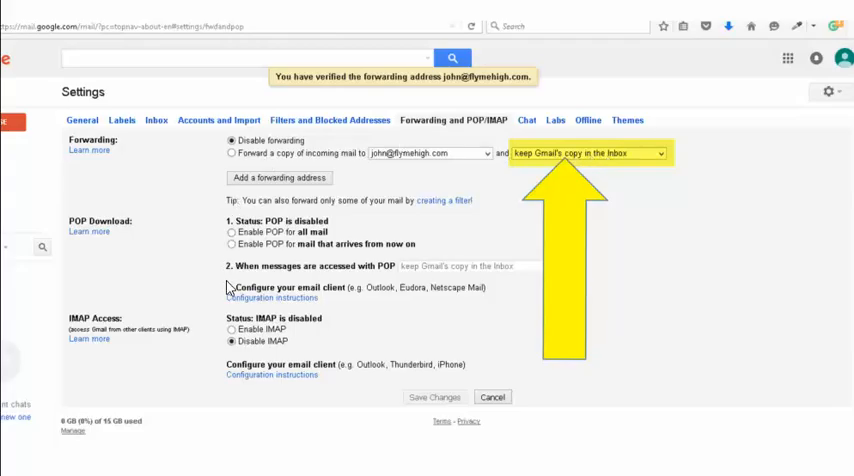